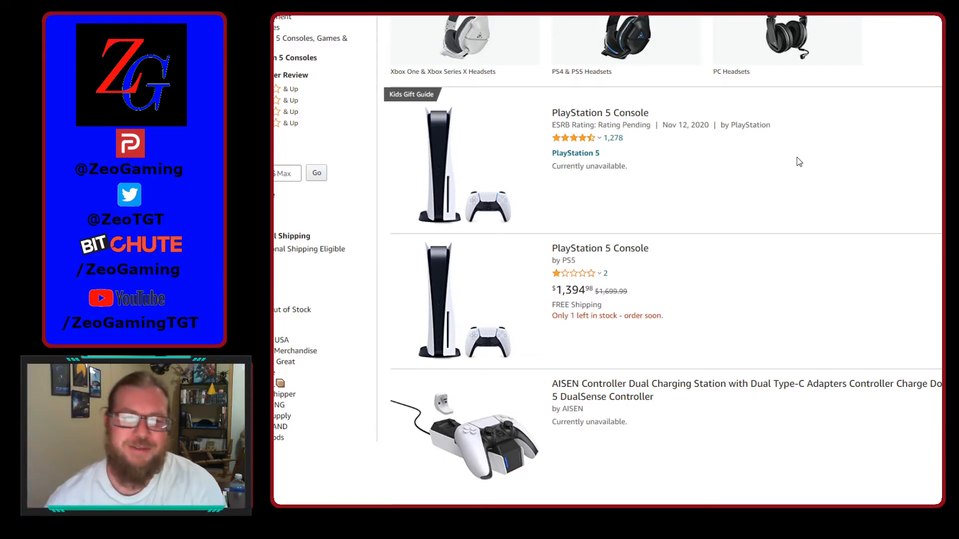
{"action": "scroll", "scroll_direction": "up", "scroll_amount": 3}
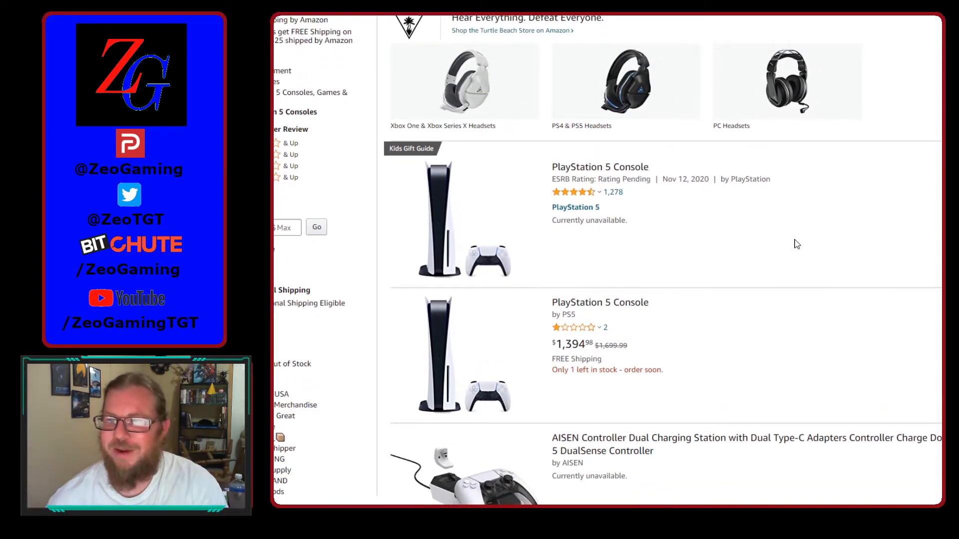
{"action": "scroll", "scroll_direction": "down", "scroll_amount": 3}
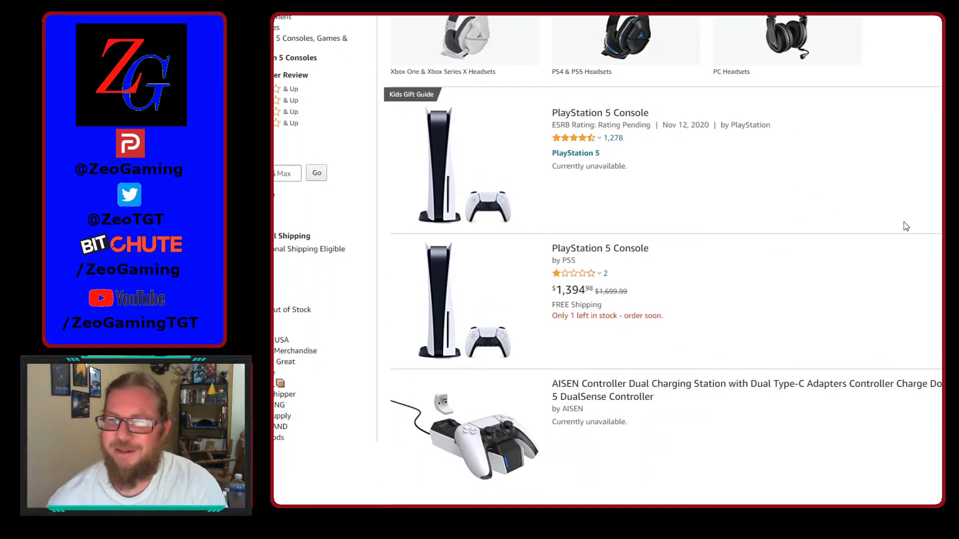
{"action": "mouse_move", "coordinate": [876, 238]}
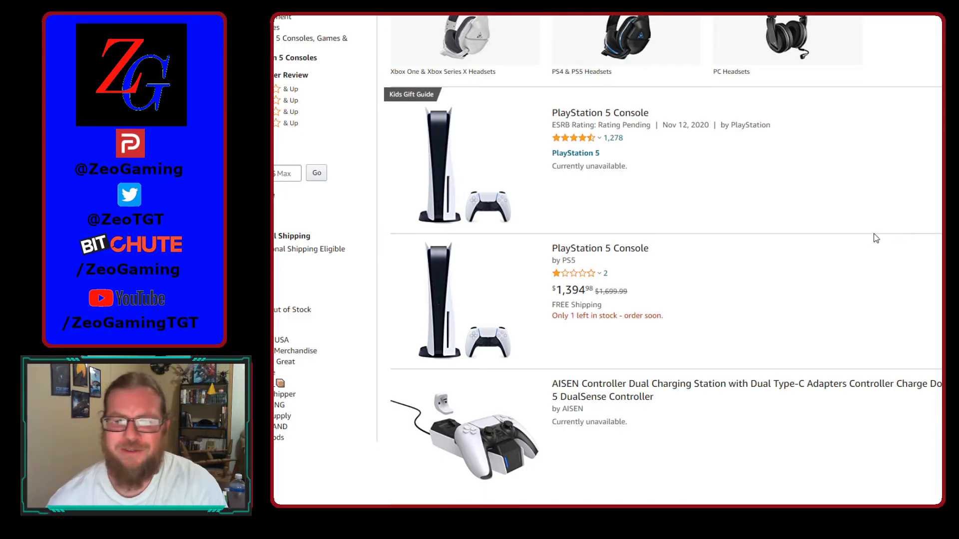
{"action": "scroll", "scroll_direction": "down", "scroll_amount": 3}
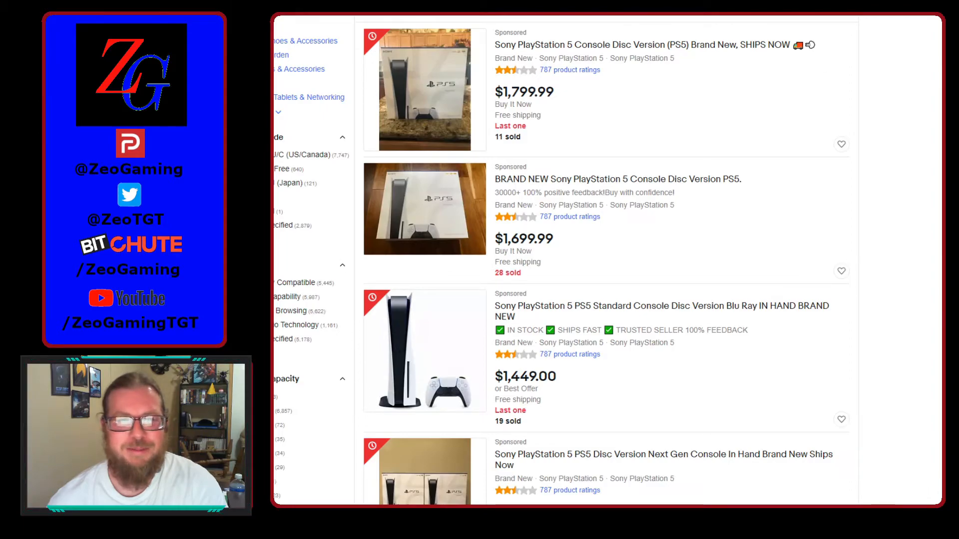
{"action": "scroll", "scroll_direction": "down", "scroll_amount": 3}
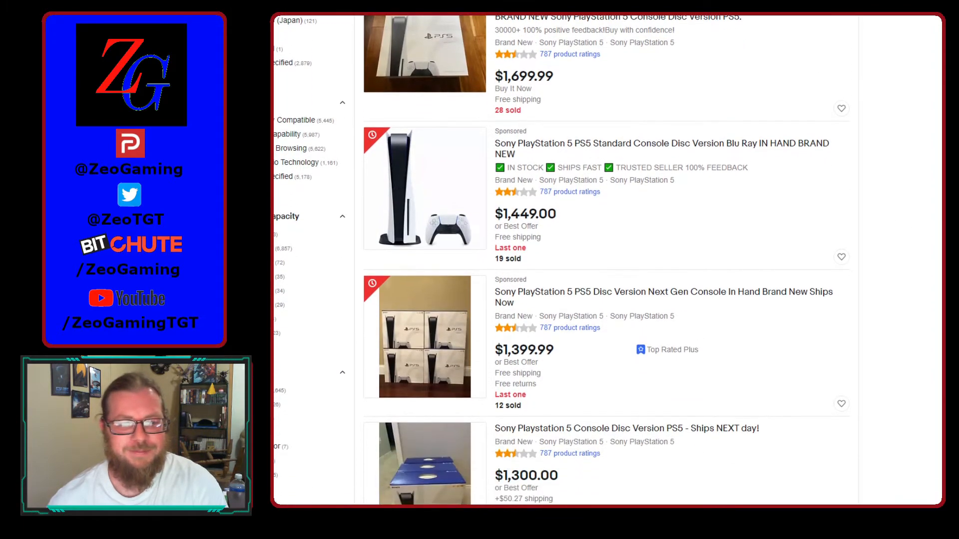
{"action": "scroll", "scroll_direction": "down", "scroll_amount": 3}
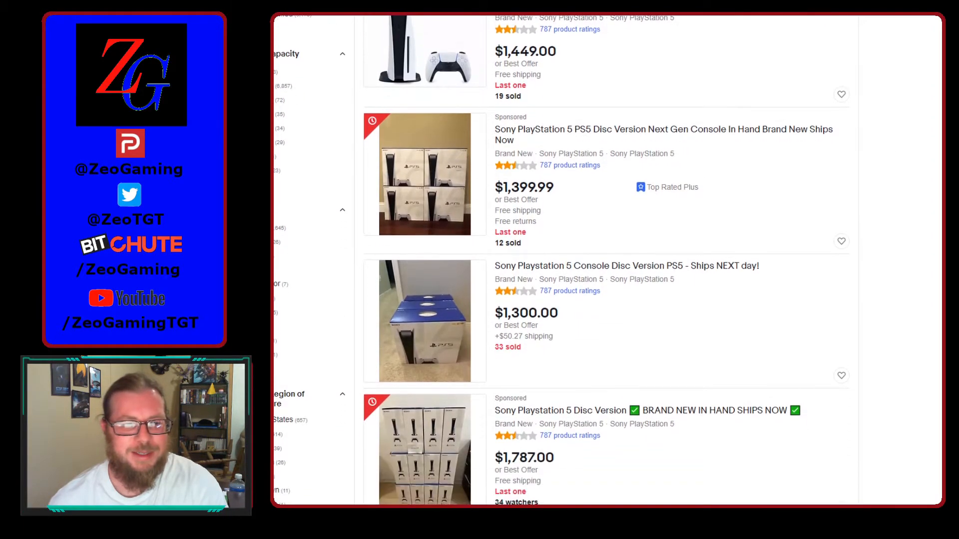
{"action": "scroll", "scroll_direction": "down", "scroll_amount": 3}
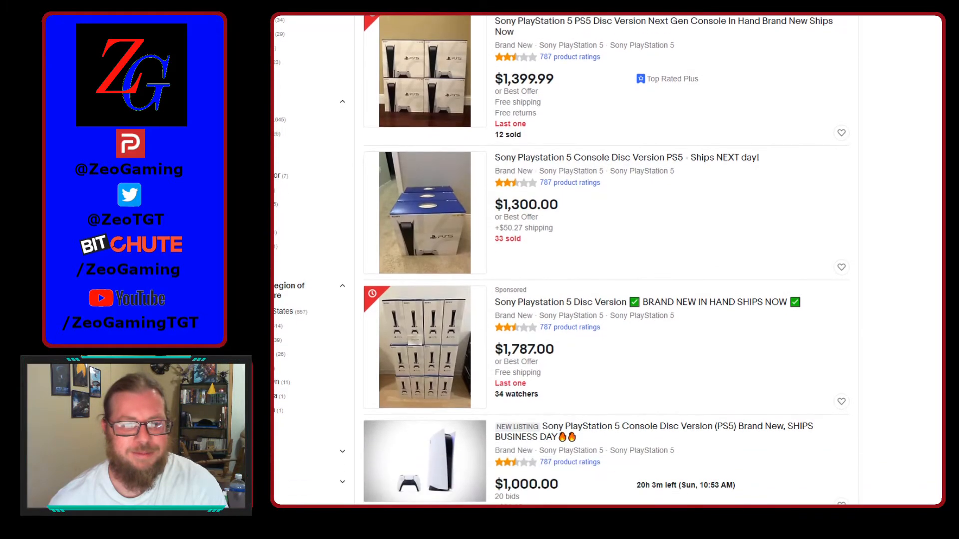
{"action": "scroll", "scroll_direction": "down", "scroll_amount": 3}
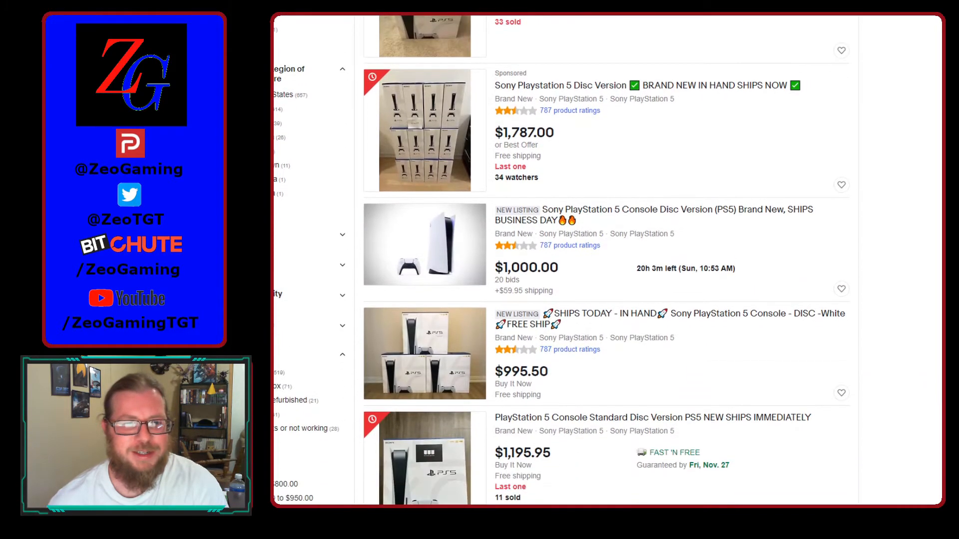
{"action": "mouse_move", "coordinate": [477, 166]}
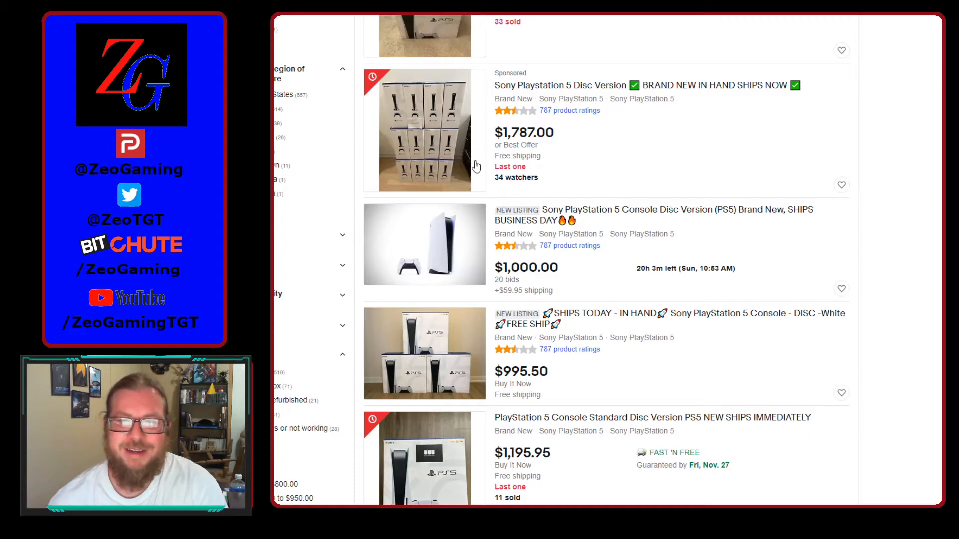
{"action": "scroll", "scroll_direction": "down", "scroll_amount": 3}
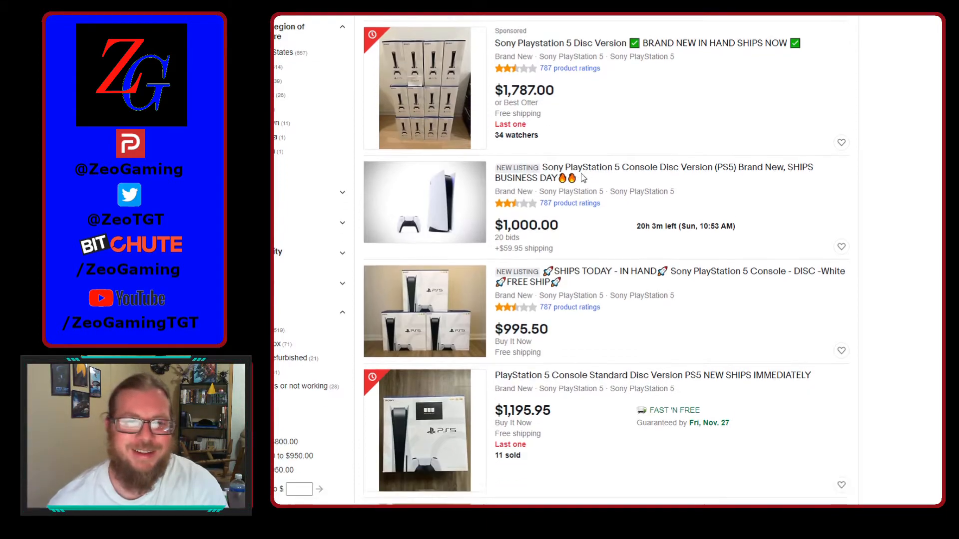
{"action": "scroll", "scroll_direction": "down", "scroll_amount": 3}
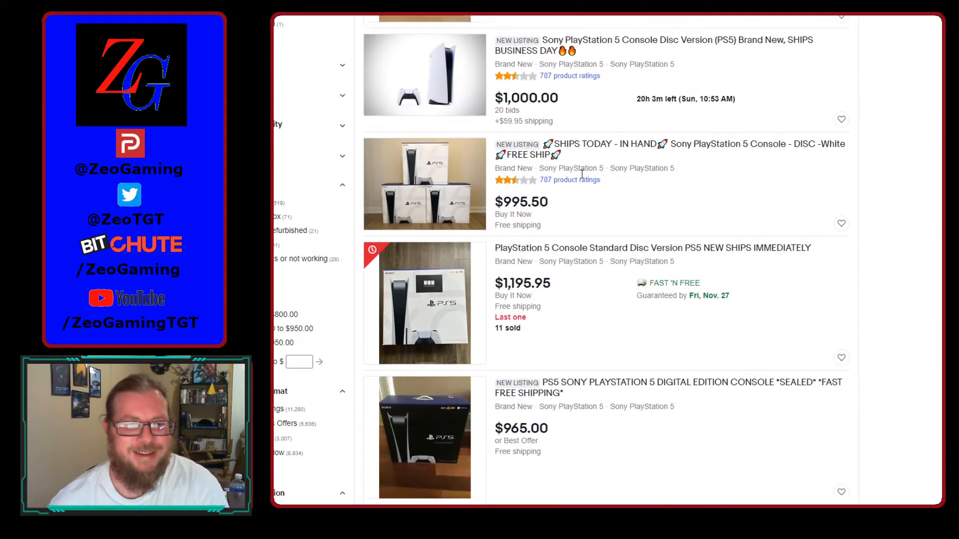
{"action": "scroll", "scroll_direction": "down", "scroll_amount": 3}
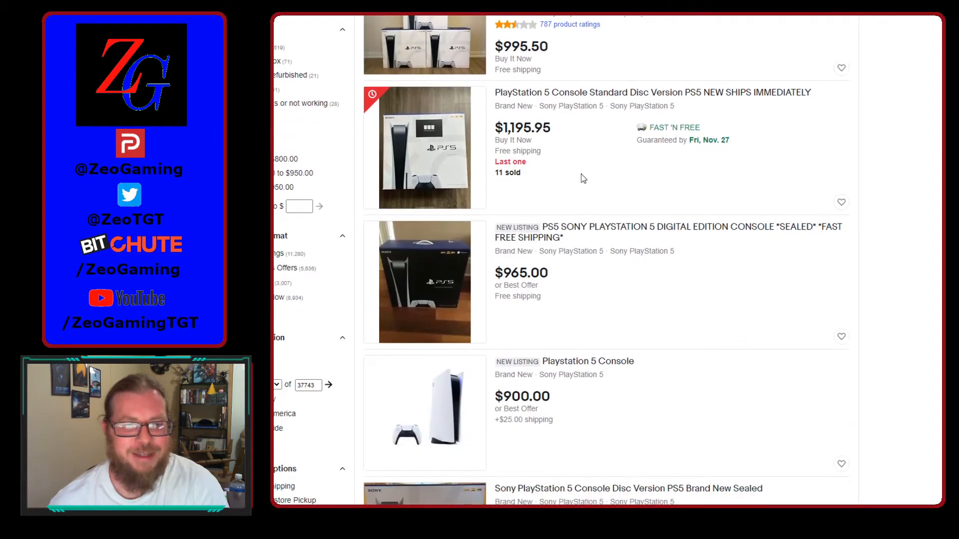
{"action": "scroll", "scroll_direction": "down", "scroll_amount": 3}
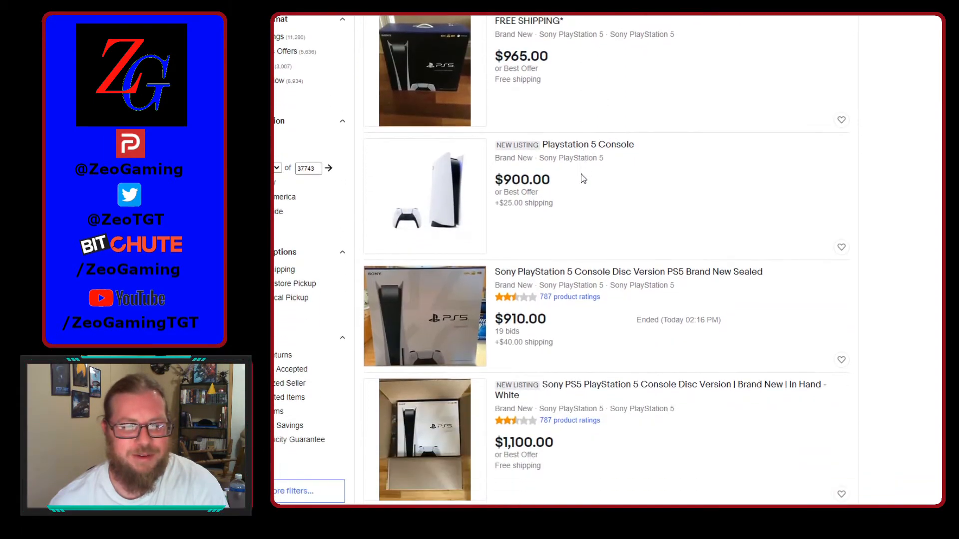
{"action": "scroll", "scroll_direction": "down", "scroll_amount": 3}
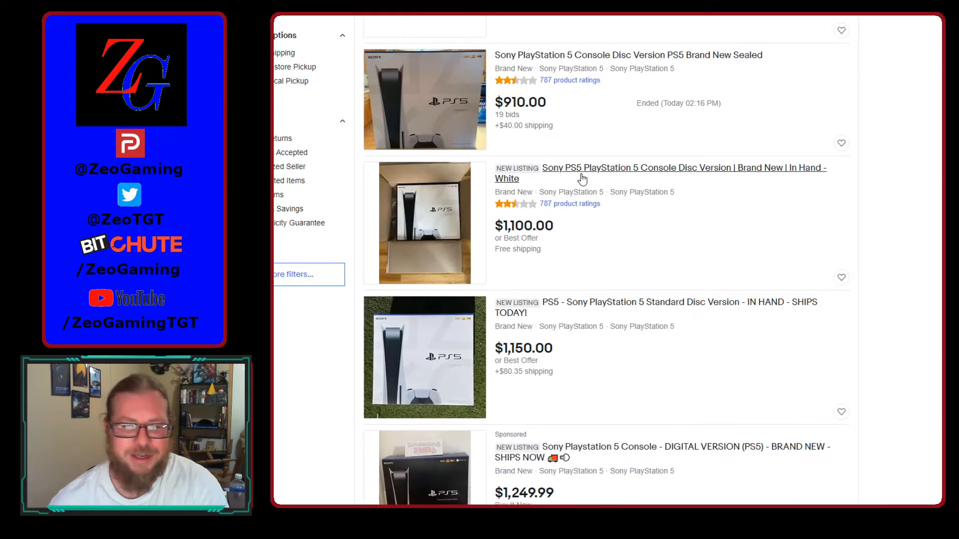
{"action": "scroll", "scroll_direction": "down", "scroll_amount": 3}
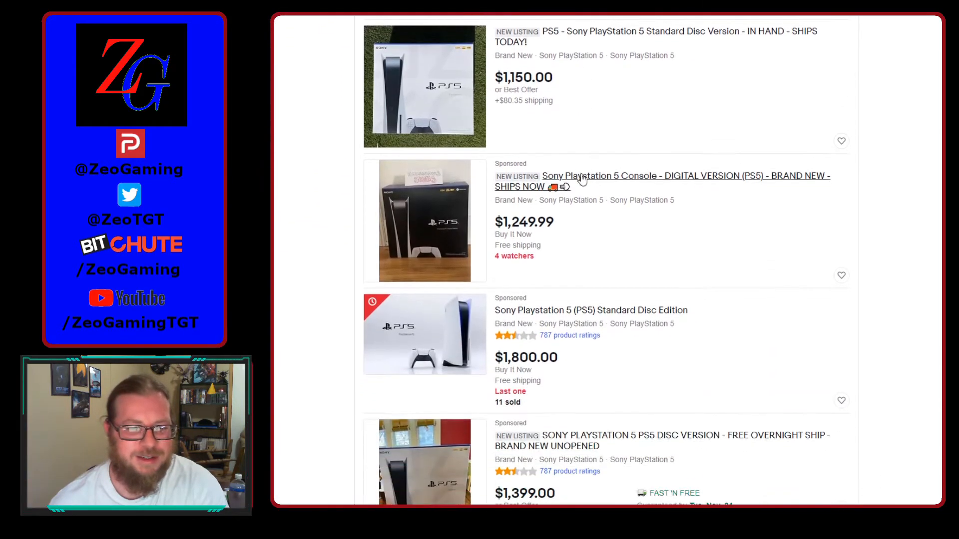
{"action": "scroll", "scroll_direction": "down", "scroll_amount": 3}
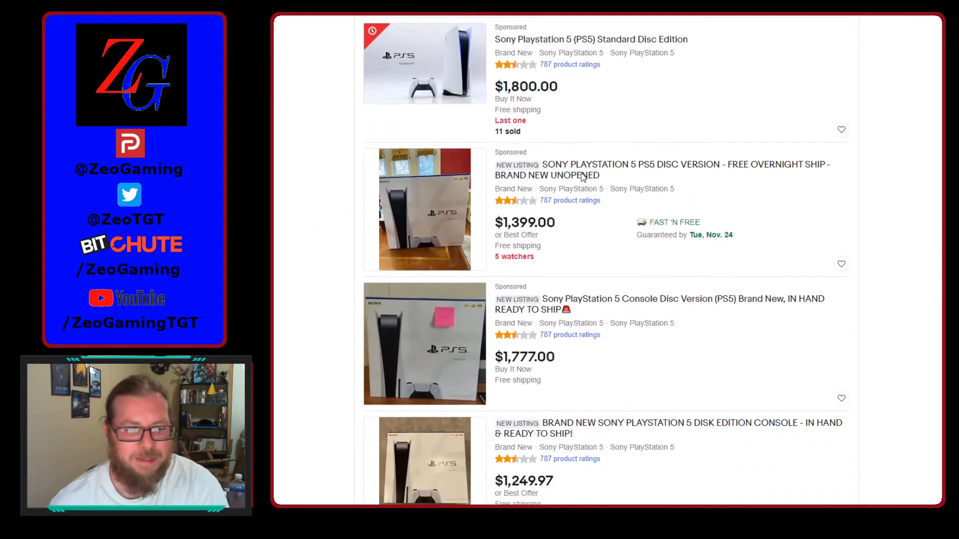
{"action": "scroll", "scroll_direction": "down", "scroll_amount": 3}
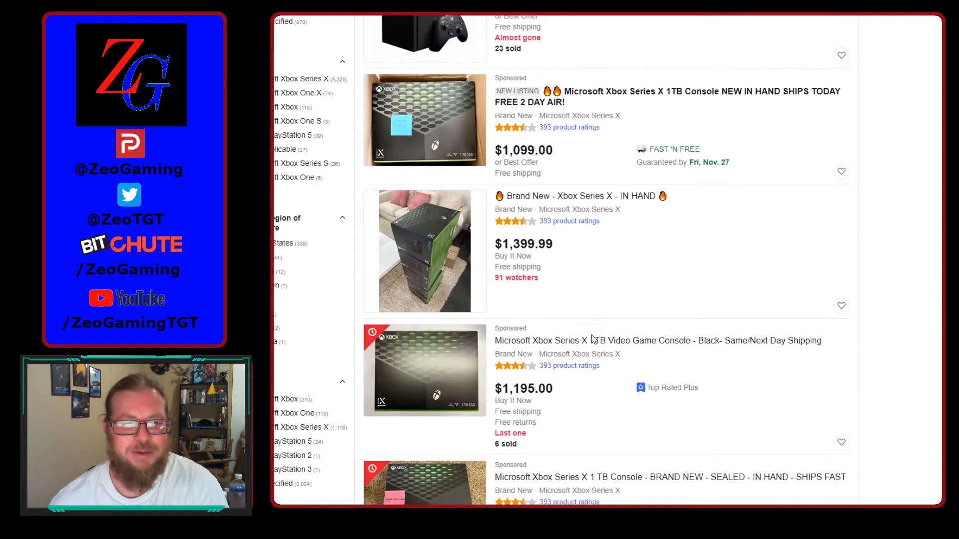
{"action": "scroll", "scroll_direction": "down", "scroll_amount": 3}
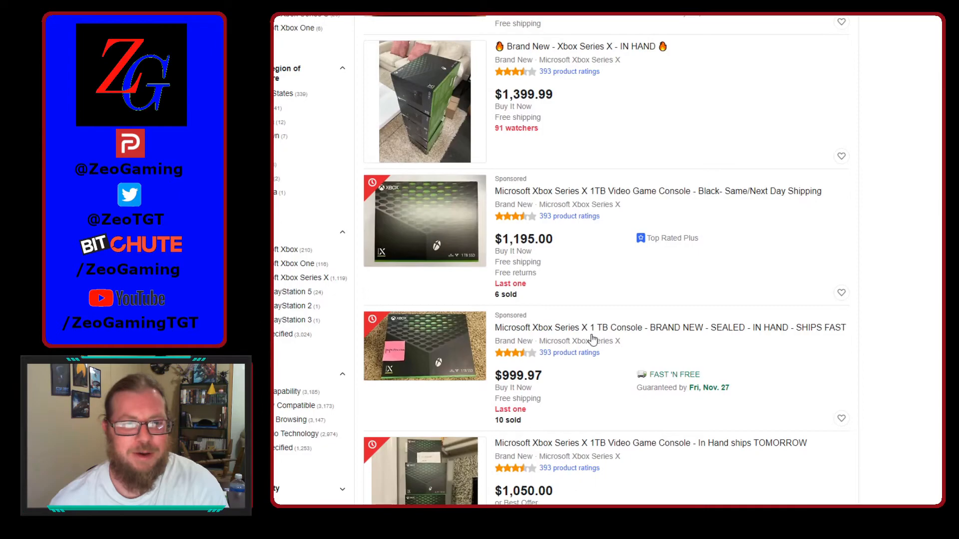
{"action": "mouse_move", "coordinate": [683, 234]}
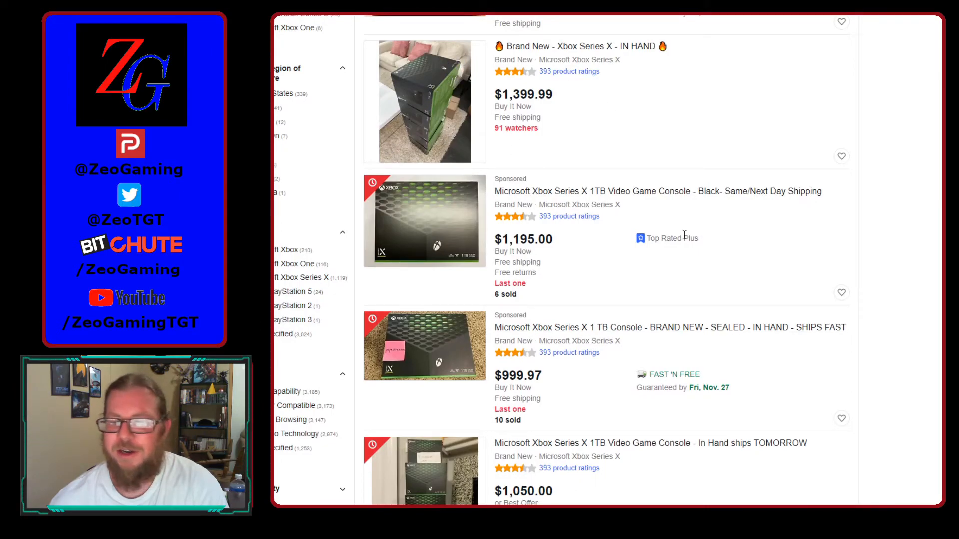
{"action": "scroll", "scroll_direction": "down", "scroll_amount": 3}
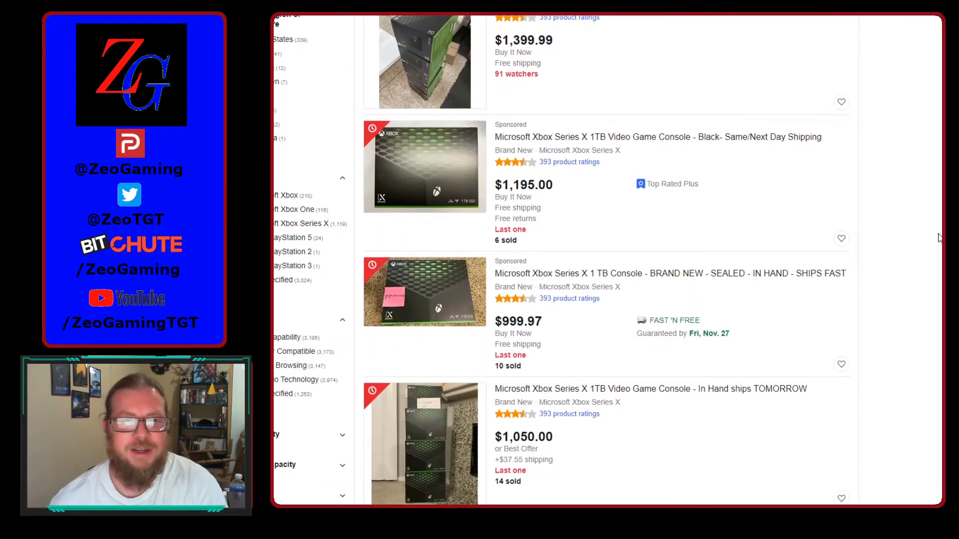
{"action": "scroll", "scroll_direction": "down", "scroll_amount": 3}
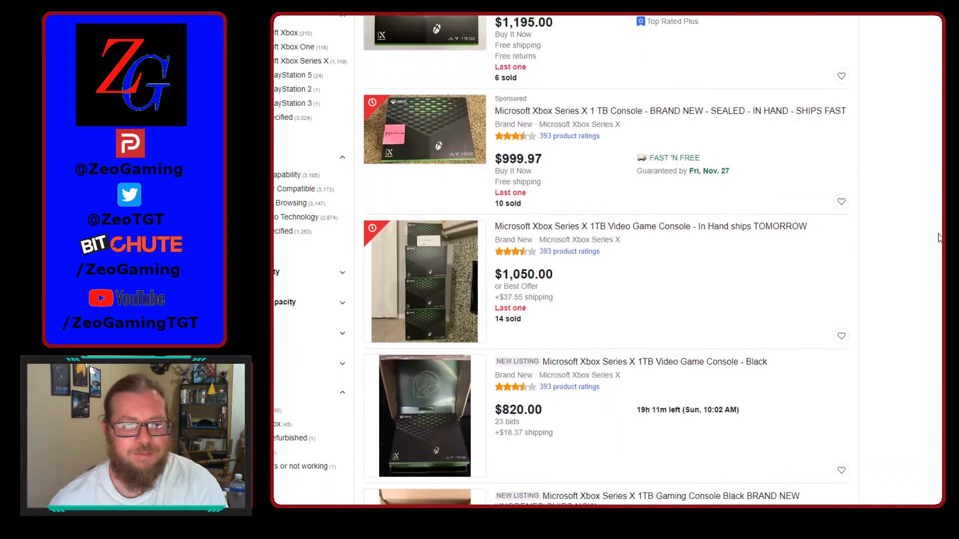
{"action": "scroll", "scroll_direction": "down", "scroll_amount": 3}
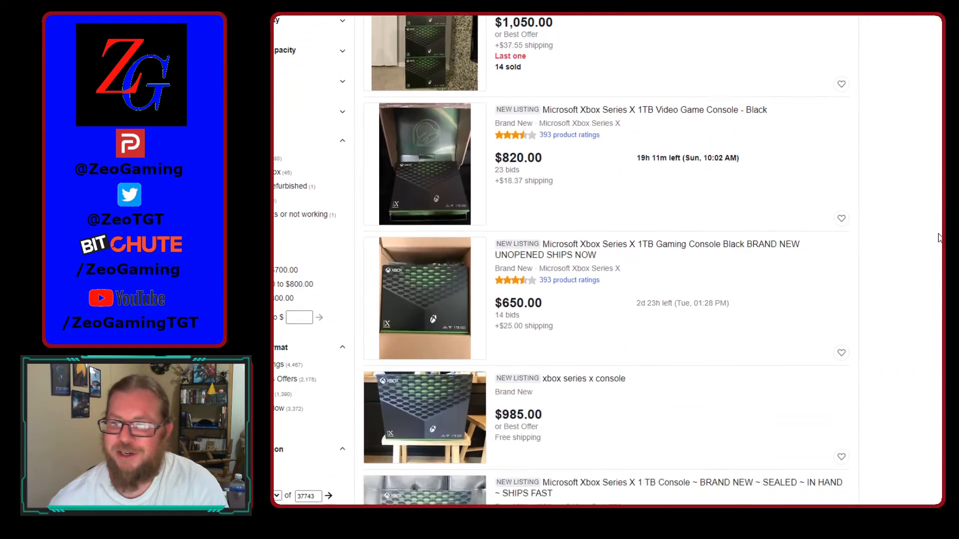
{"action": "scroll", "scroll_direction": "down", "scroll_amount": 3}
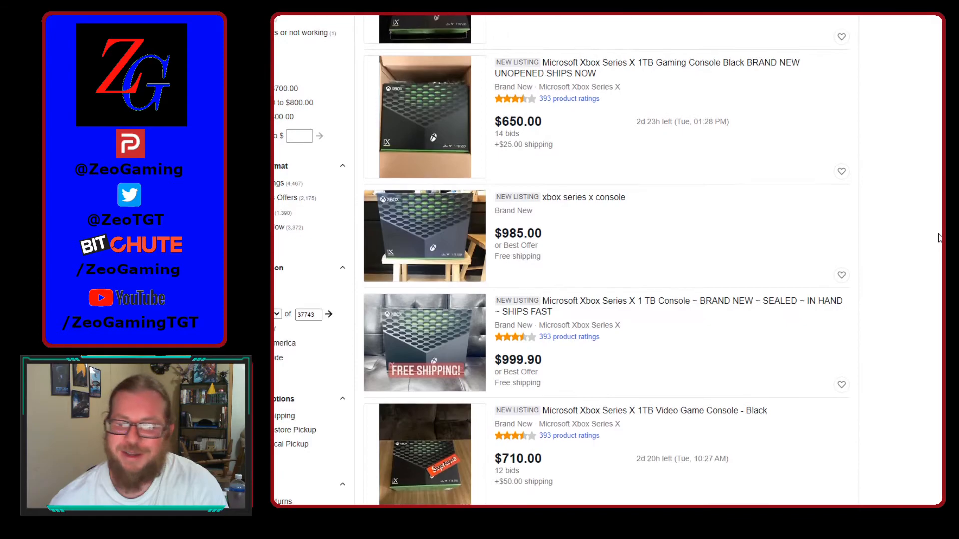
{"action": "scroll", "scroll_direction": "down", "scroll_amount": 3}
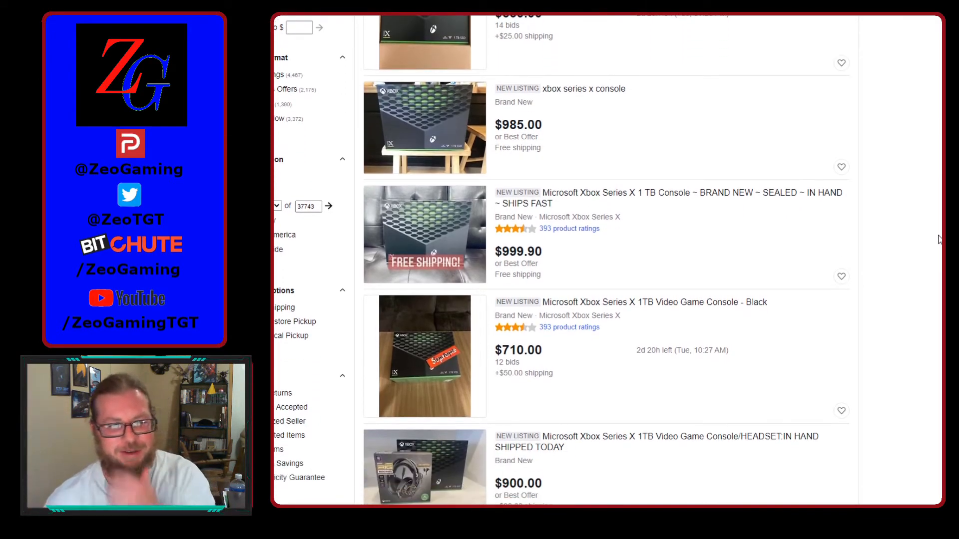
{"action": "scroll", "scroll_direction": "down", "scroll_amount": 3}
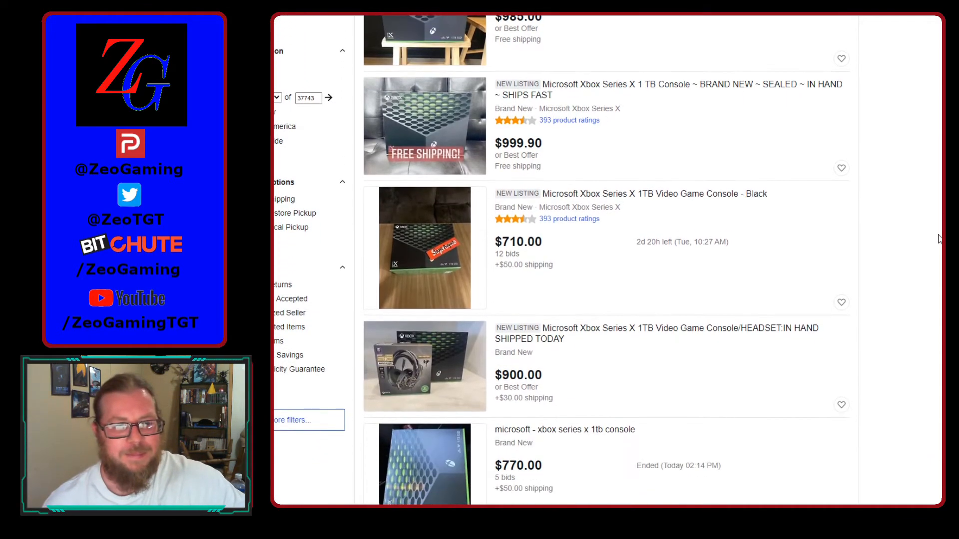
{"action": "scroll", "scroll_direction": "down", "scroll_amount": 3}
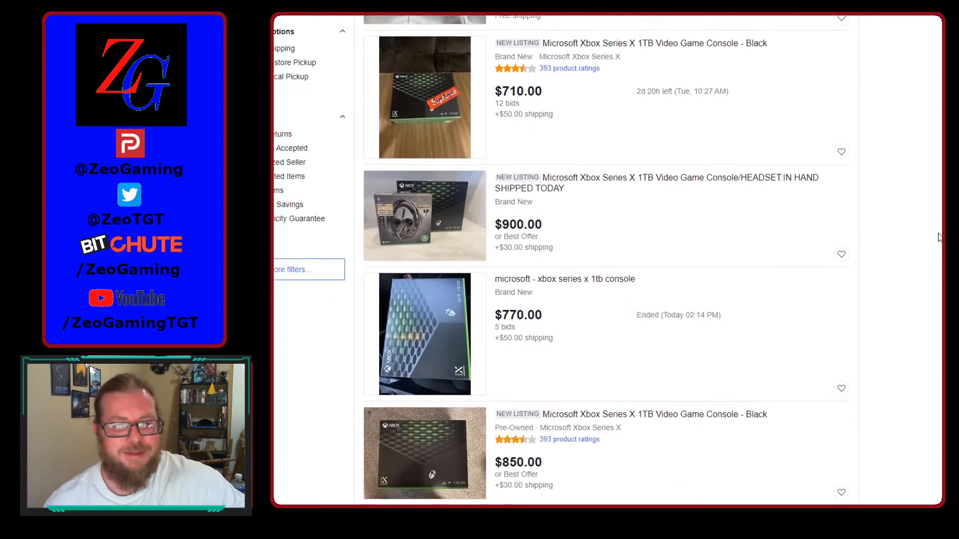
{"action": "scroll", "scroll_direction": "down", "scroll_amount": 3}
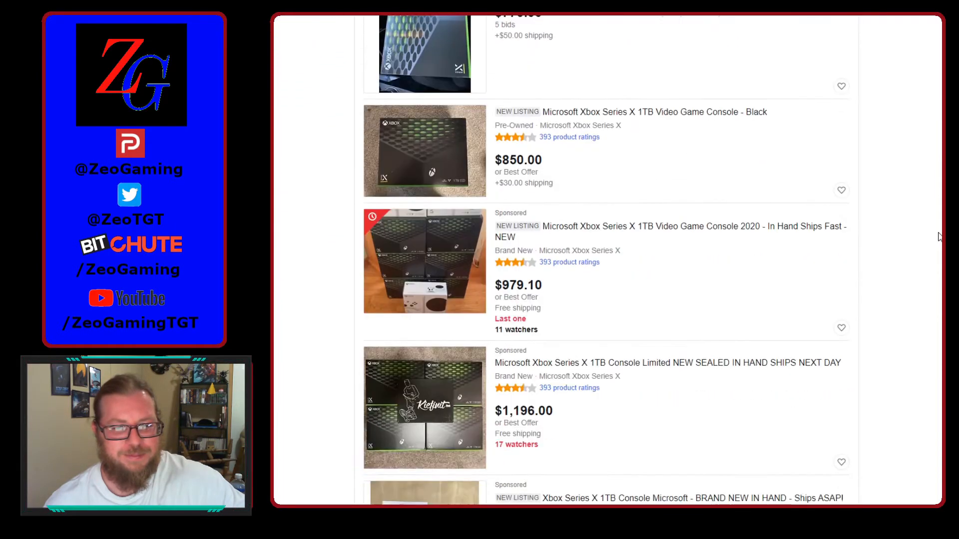
{"action": "scroll", "scroll_direction": "down", "scroll_amount": 3}
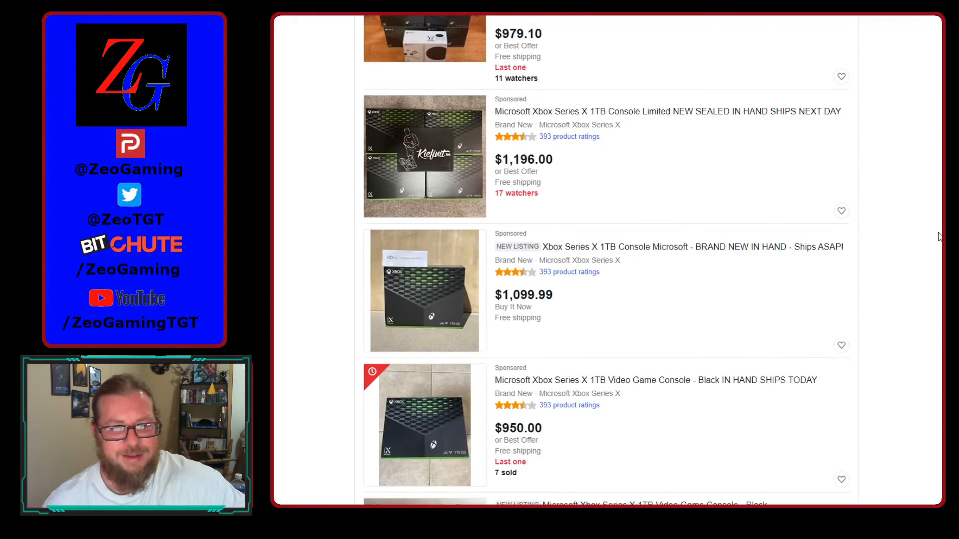
{"action": "scroll", "scroll_direction": "down", "scroll_amount": 3}
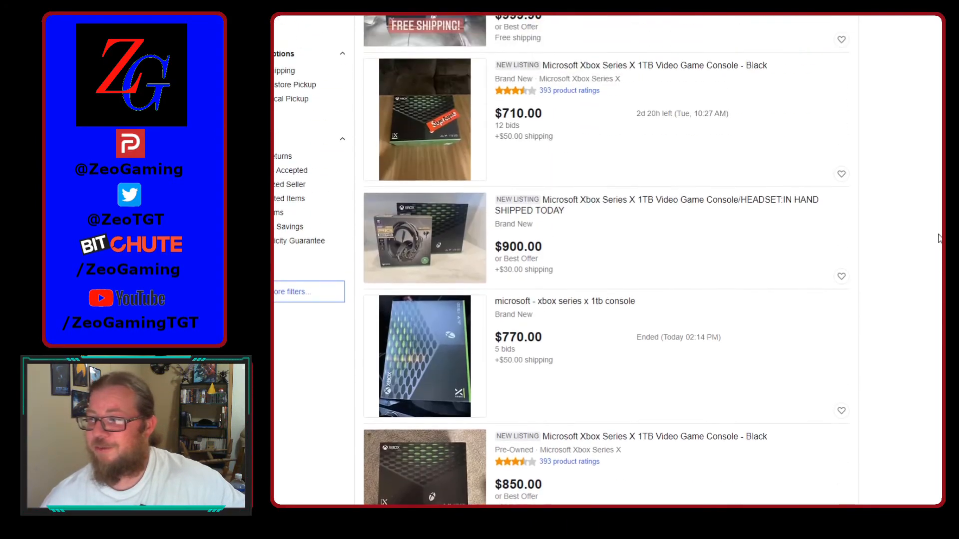
{"action": "scroll", "scroll_direction": "up", "scroll_amount": 3}
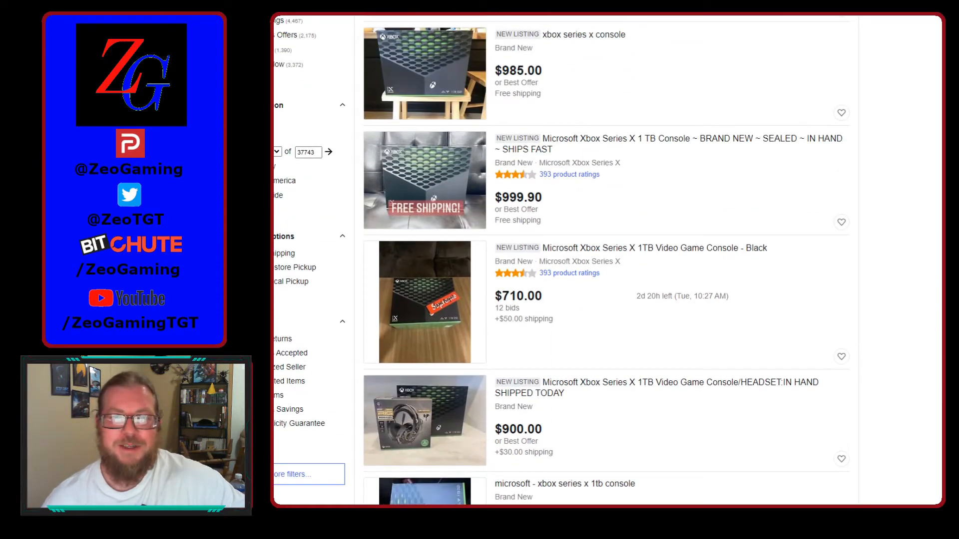